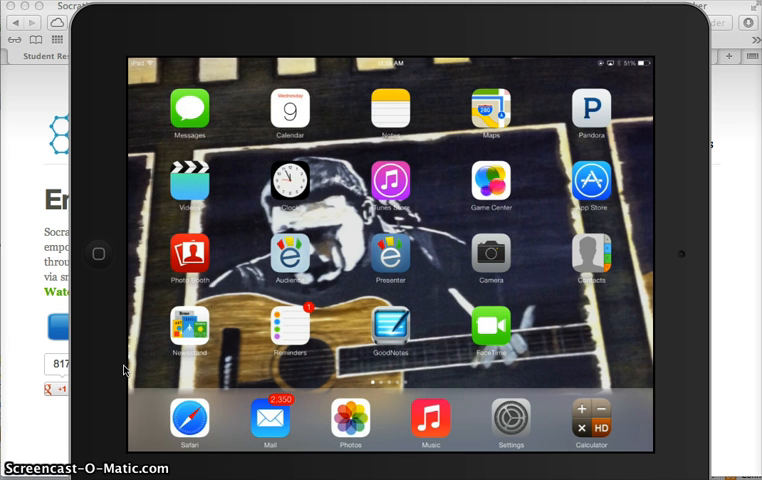
{"action": "mouse_move", "coordinate": [591, 180]}
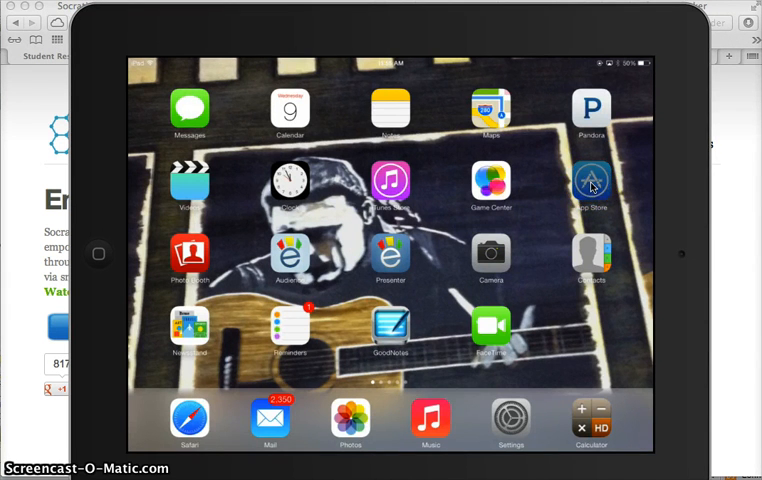
Bring up the App Store's 'socrative' results listing Student Clicker and Teacher Clicker
{"action": "left_click", "coordinate": [591, 180]}
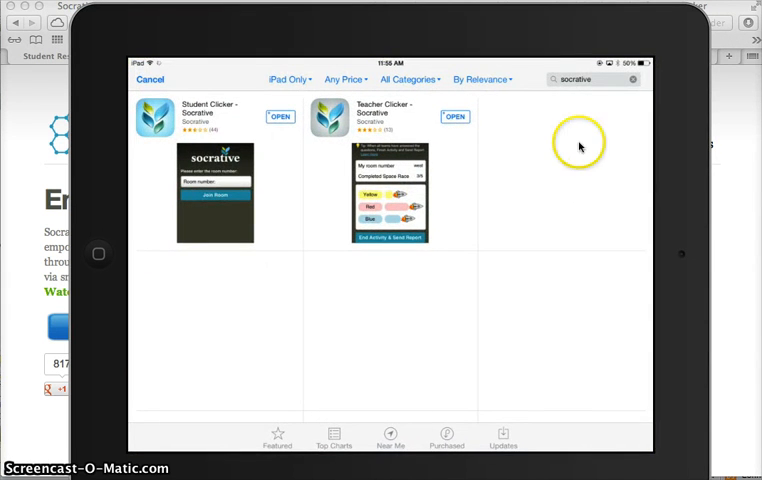
{"action": "mouse_move", "coordinate": [580, 89]}
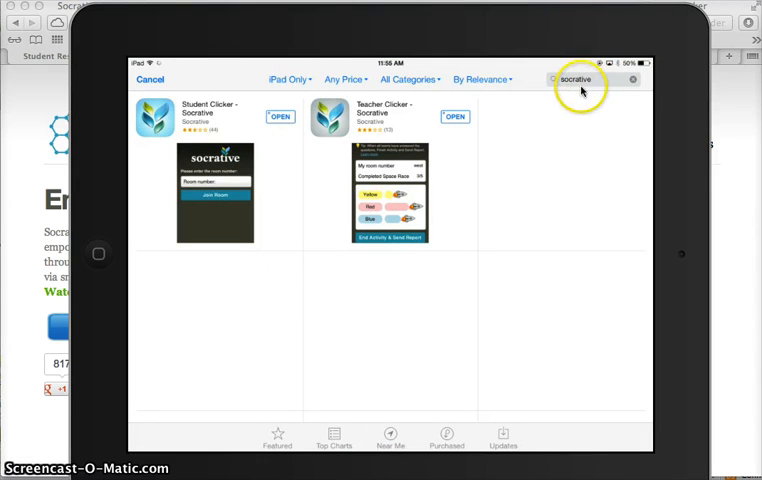
{"action": "mouse_move", "coordinate": [180, 118]}
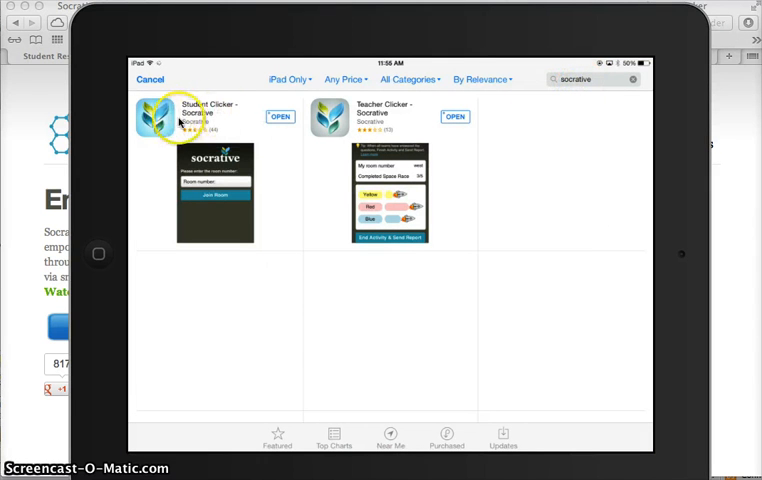
{"action": "mouse_move", "coordinate": [380, 103]}
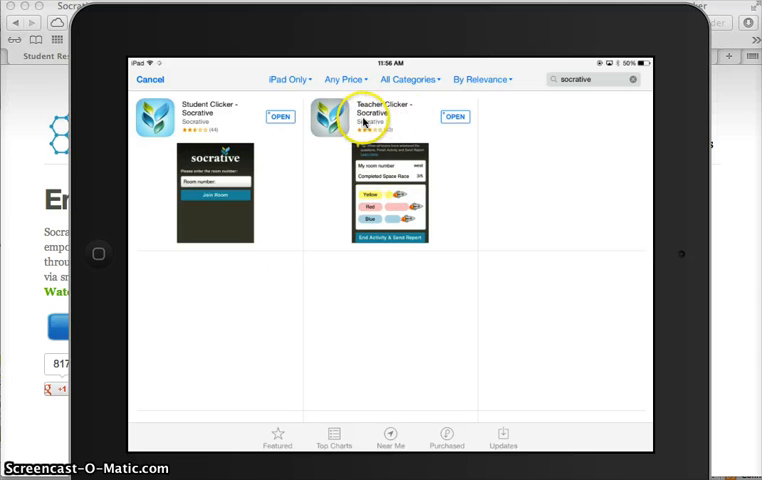
{"action": "mouse_move", "coordinate": [440, 107]}
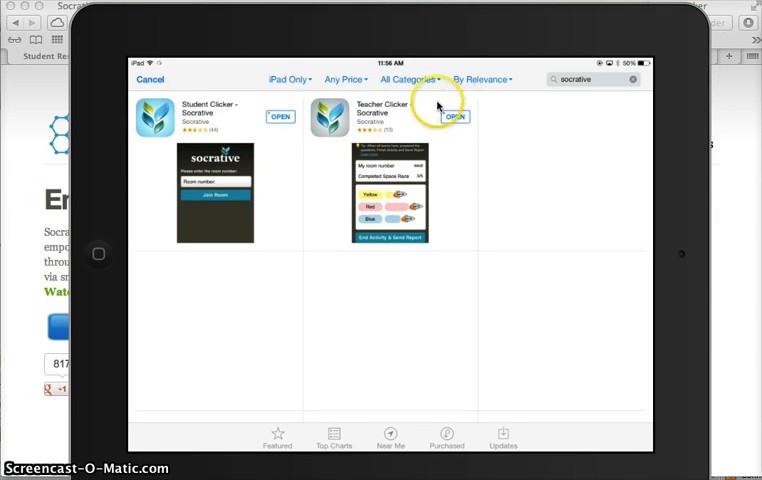
{"action": "mouse_move", "coordinate": [374, 250]}
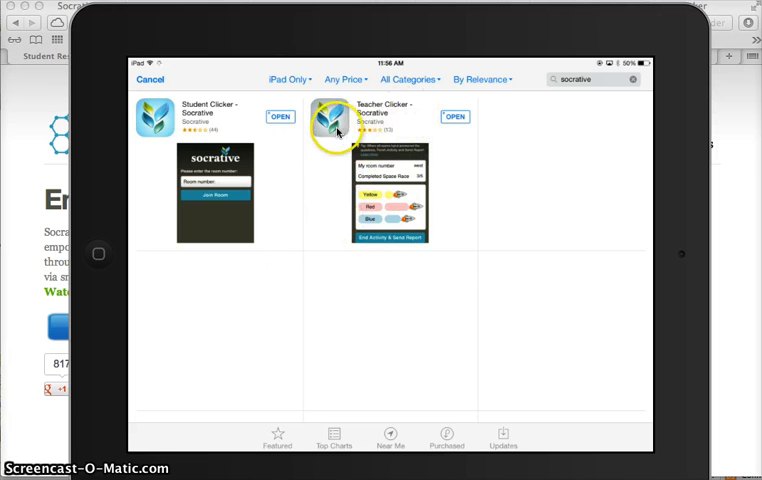
{"action": "mouse_move", "coordinate": [285, 152]}
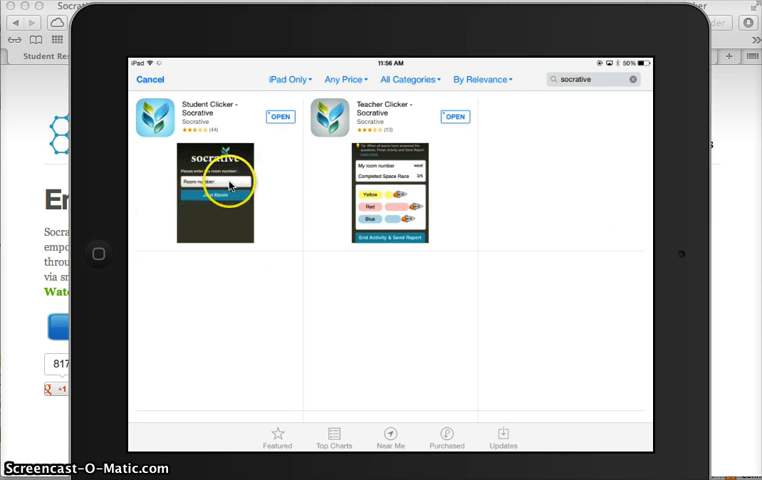
{"action": "mouse_move", "coordinate": [386, 157]}
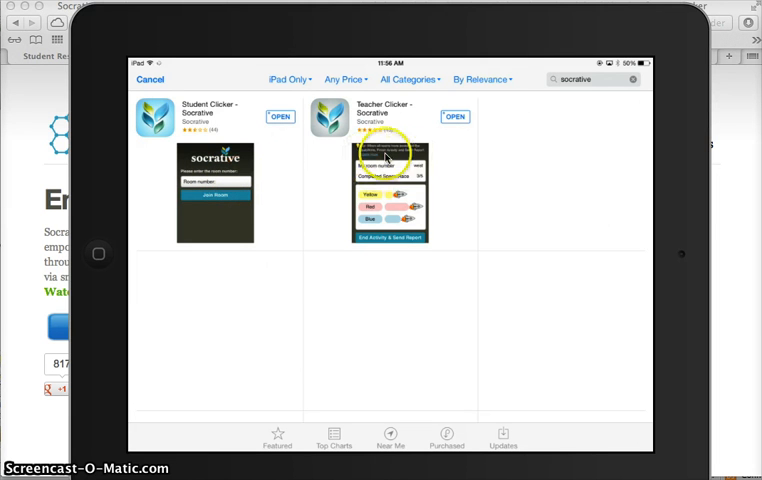
{"action": "mouse_move", "coordinate": [372, 110]}
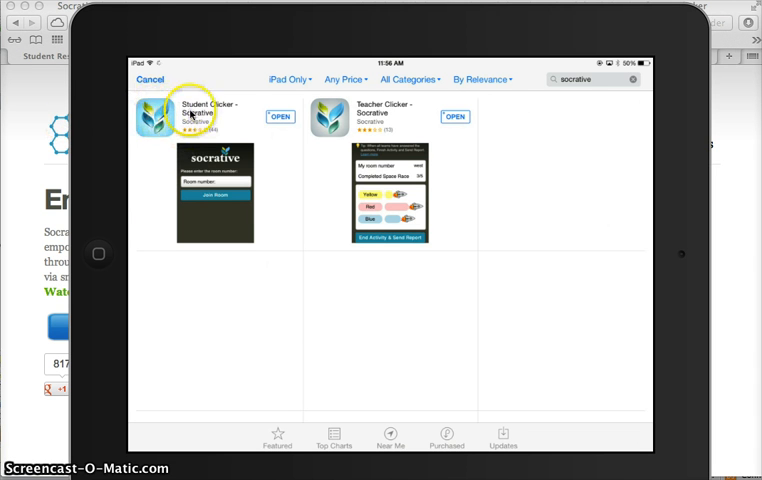
{"action": "mouse_move", "coordinate": [180, 148]}
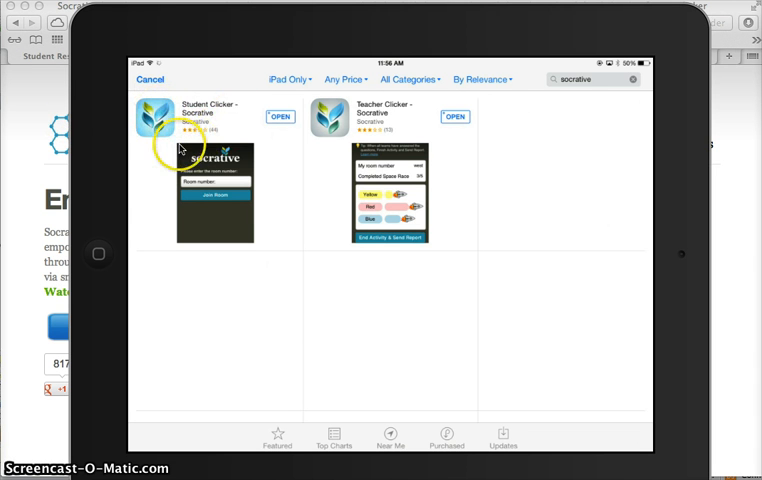
{"action": "mouse_move", "coordinate": [258, 143]}
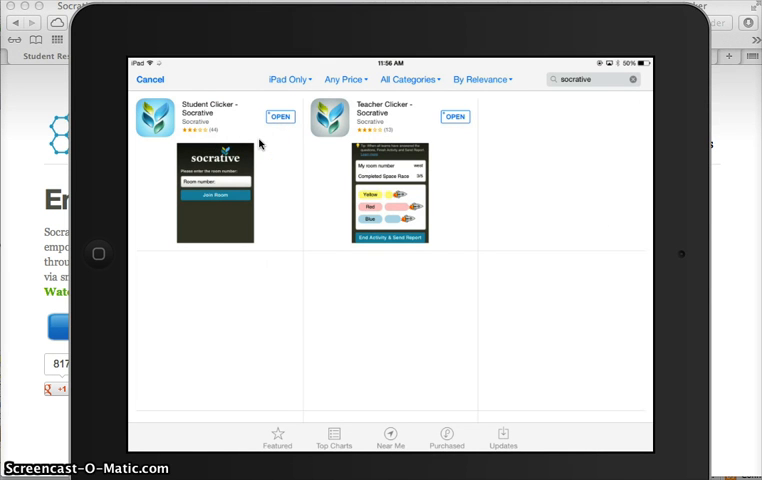
Switch to the m.socrative.com tab offering 'I am a Teacher' and 'I am a Student'
{"action": "left_click", "coordinate": [150, 79]}
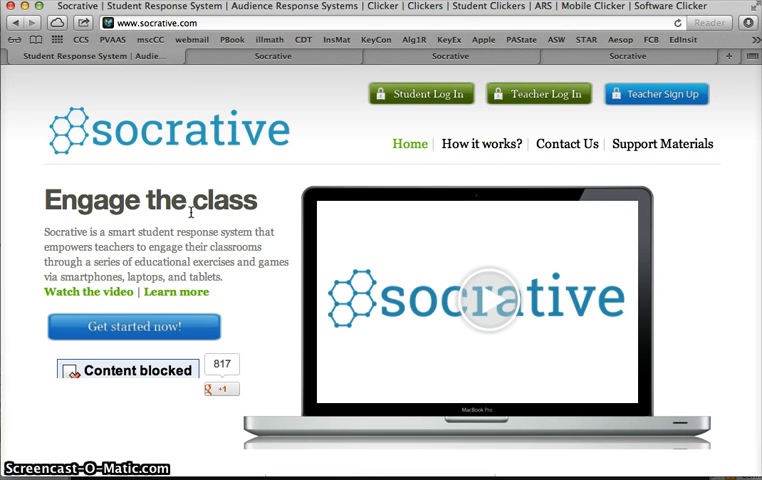
{"action": "mouse_move", "coordinate": [318, 165]}
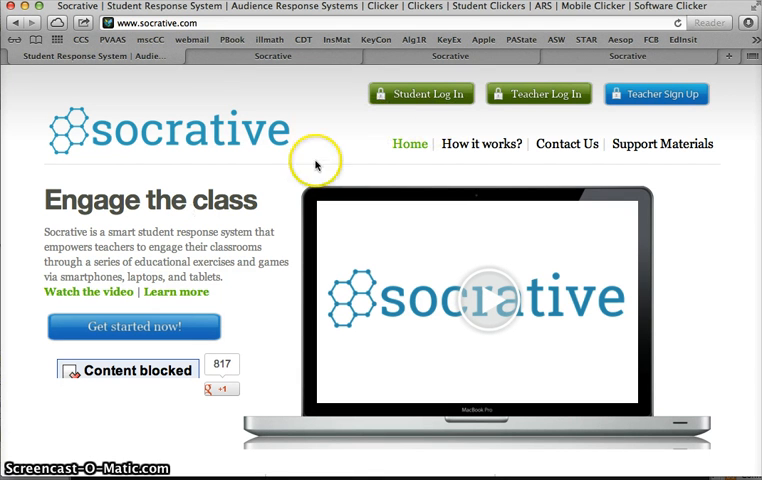
{"action": "mouse_move", "coordinate": [310, 136]}
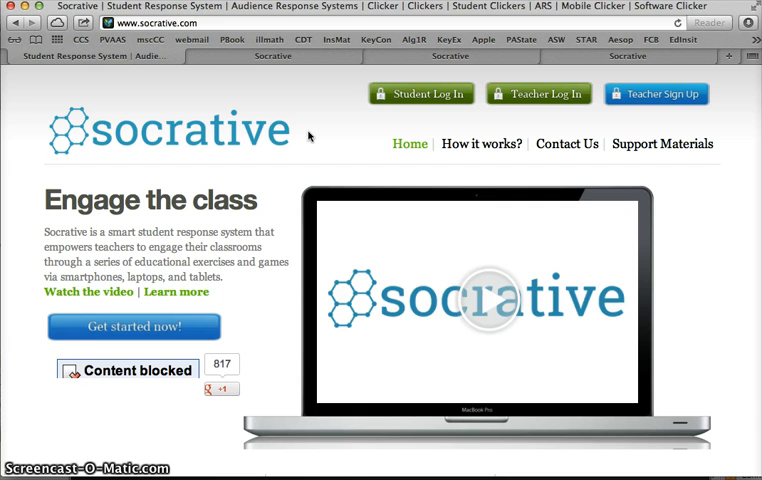
{"action": "mouse_move", "coordinate": [595, 113]}
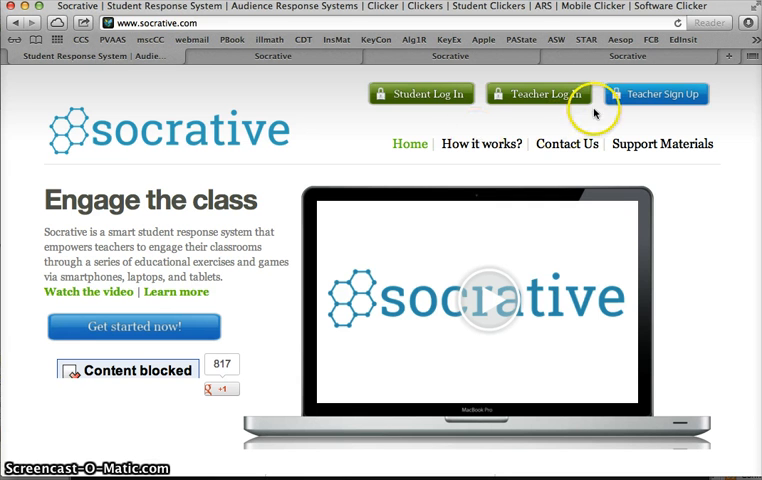
{"action": "mouse_move", "coordinate": [520, 123]}
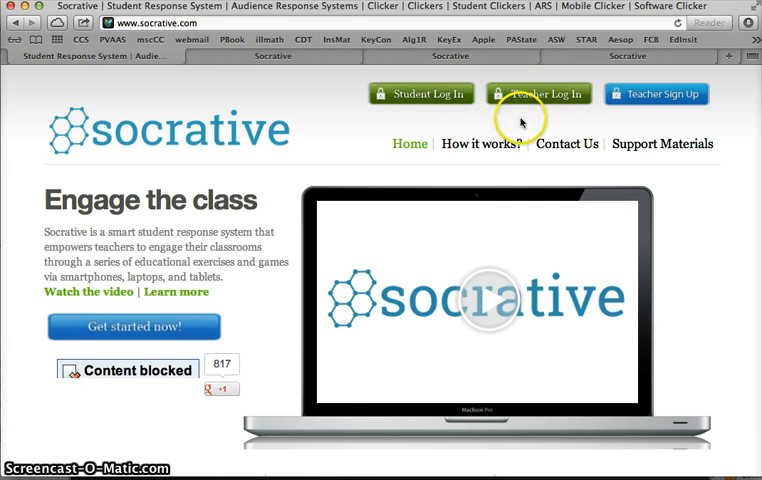
{"action": "mouse_move", "coordinate": [520, 123]}
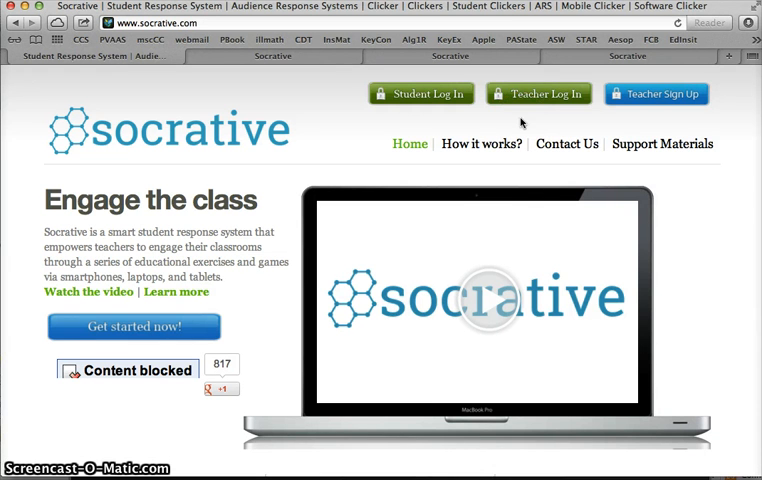
{"action": "mouse_move", "coordinate": [437, 101]}
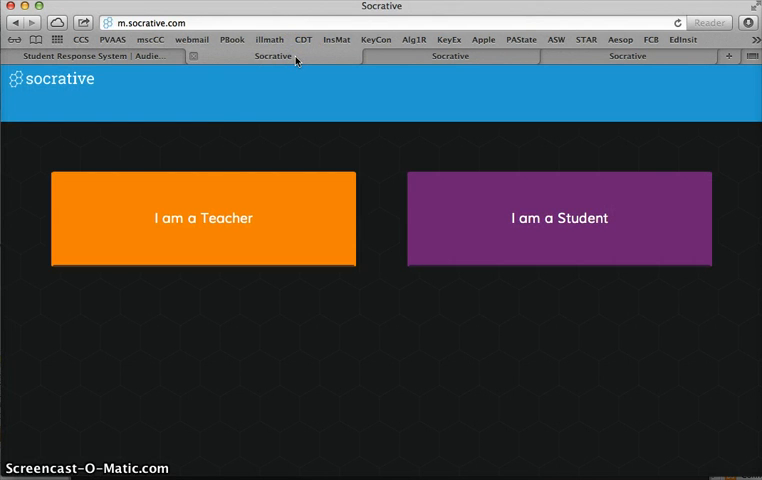
{"action": "left_click", "coordinate": [203, 218]}
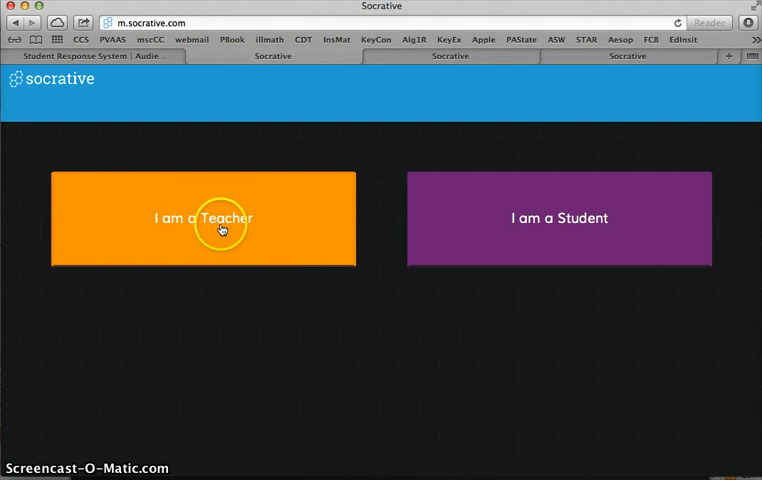
{"action": "mouse_move", "coordinate": [230, 225]}
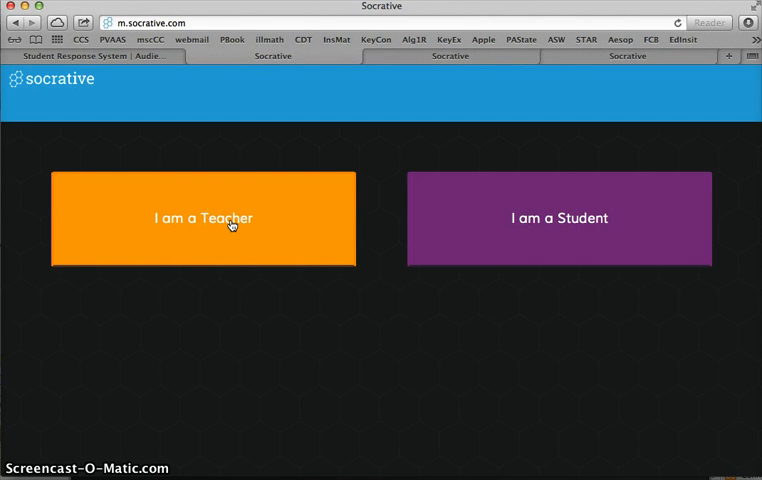
{"action": "mouse_move", "coordinate": [367, 109]}
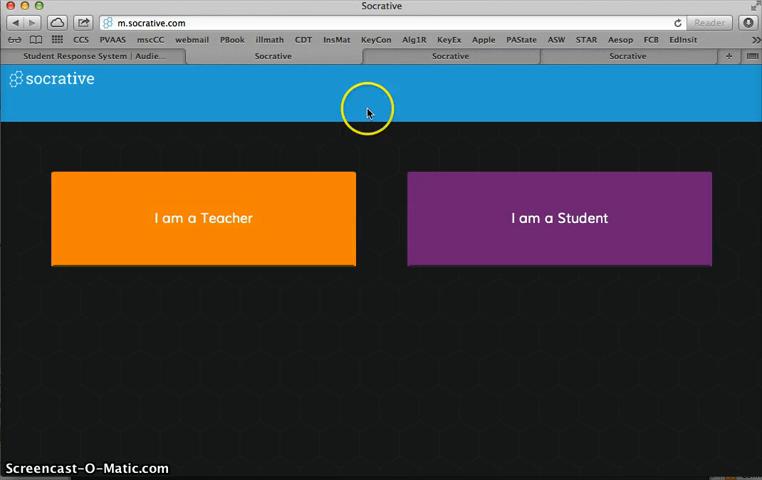
{"action": "mouse_move", "coordinate": [442, 56]}
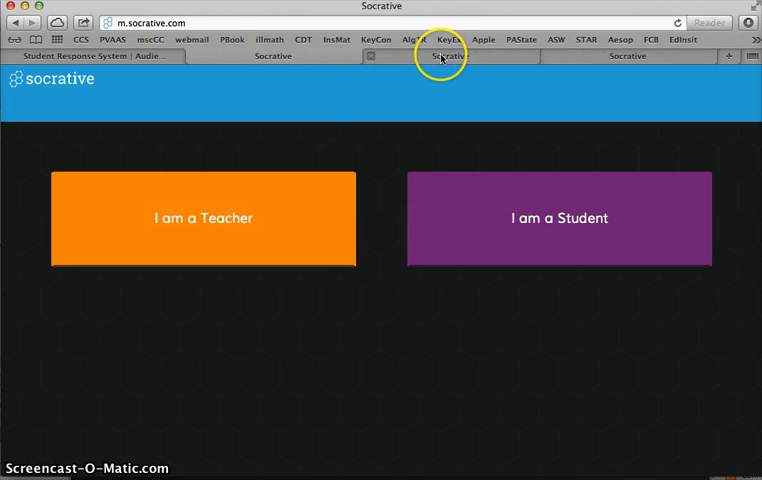
Switch to the other Socrative tab with the teacher/student choice page
{"action": "left_click", "coordinate": [203, 218]}
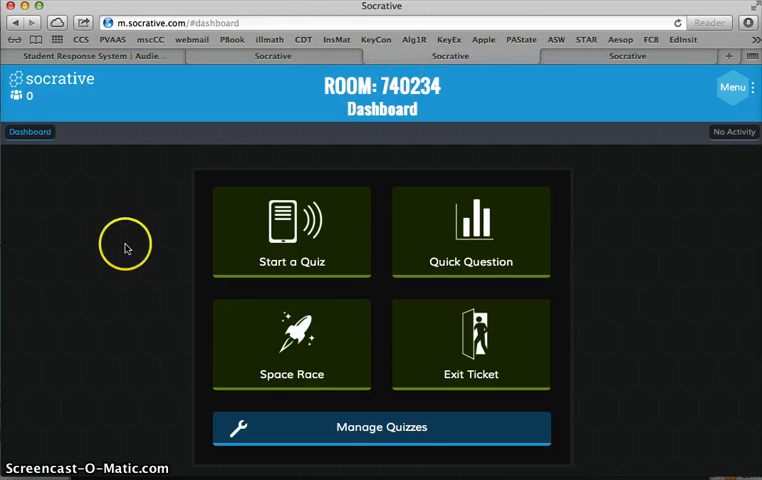
{"action": "mouse_move", "coordinate": [152, 323]}
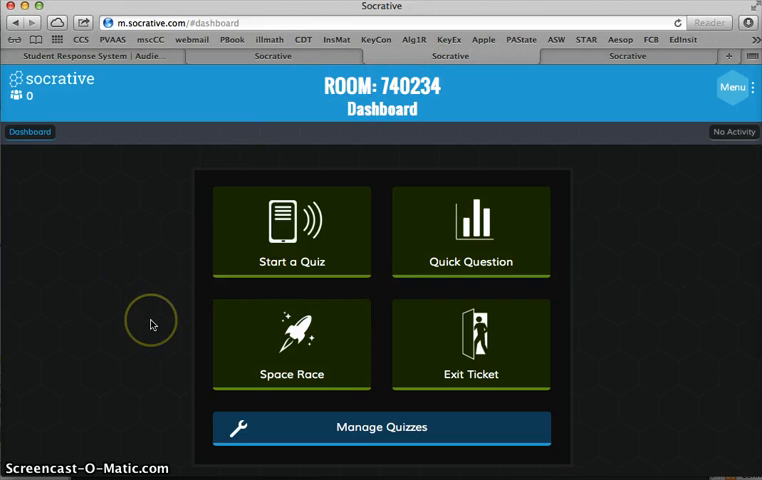
{"action": "mouse_move", "coordinate": [152, 324]}
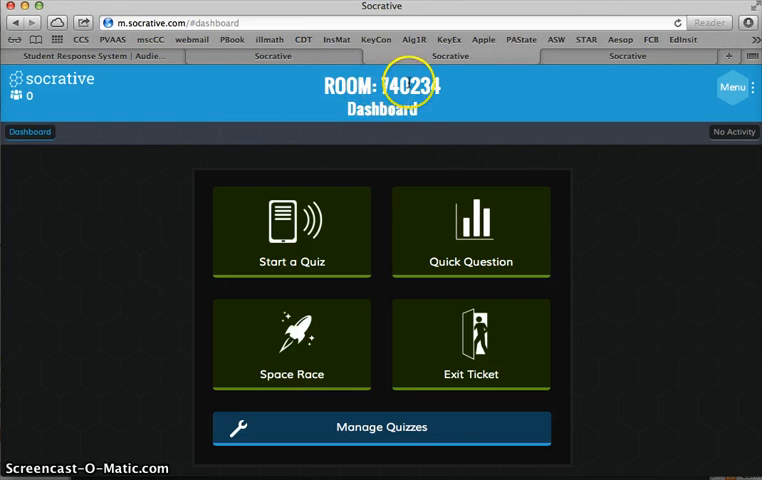
{"action": "mouse_move", "coordinate": [447, 90]}
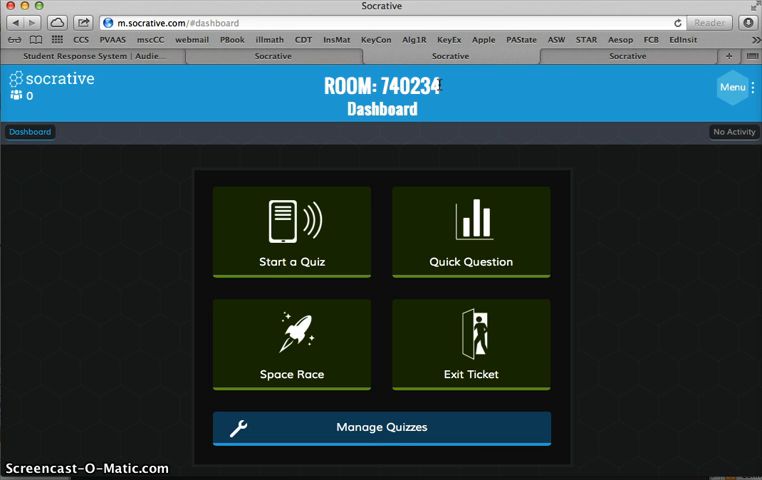
{"action": "mouse_move", "coordinate": [510, 108]}
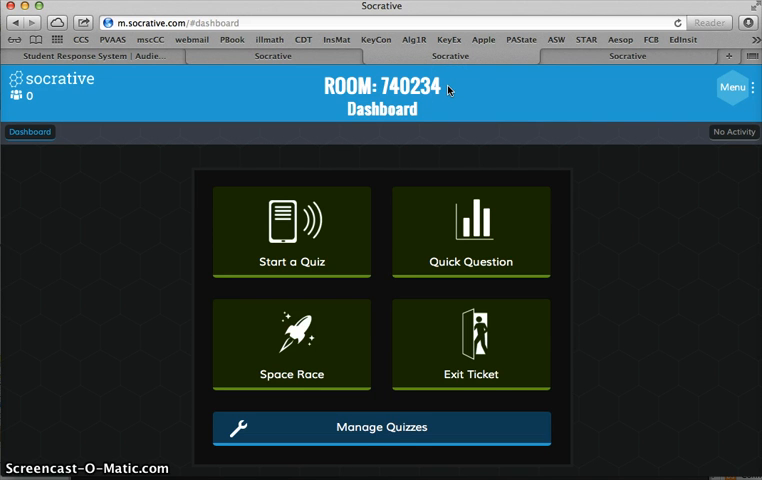
{"action": "mouse_move", "coordinate": [294, 60]}
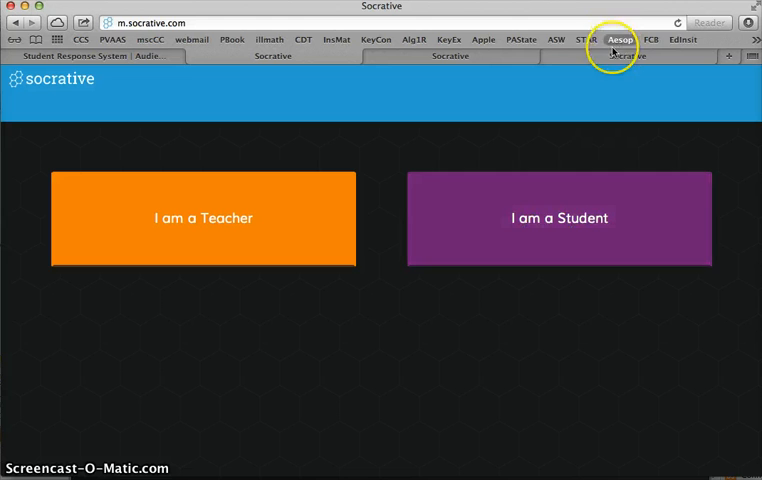
{"action": "left_click", "coordinate": [558, 218]}
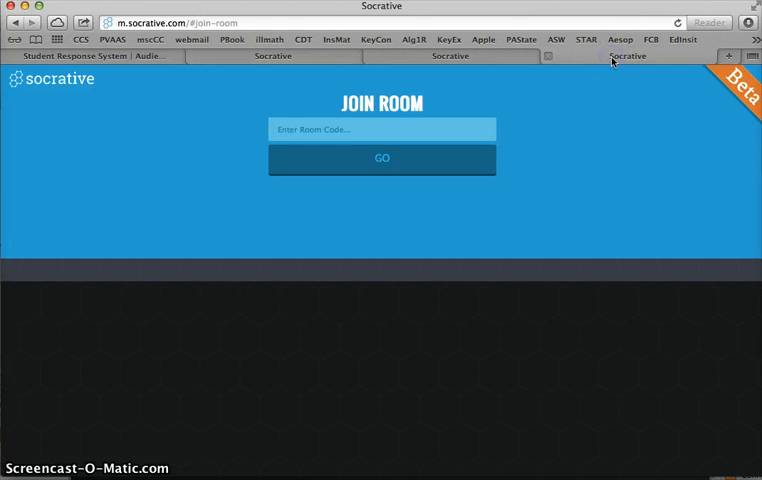
{"action": "mouse_move", "coordinate": [478, 206]}
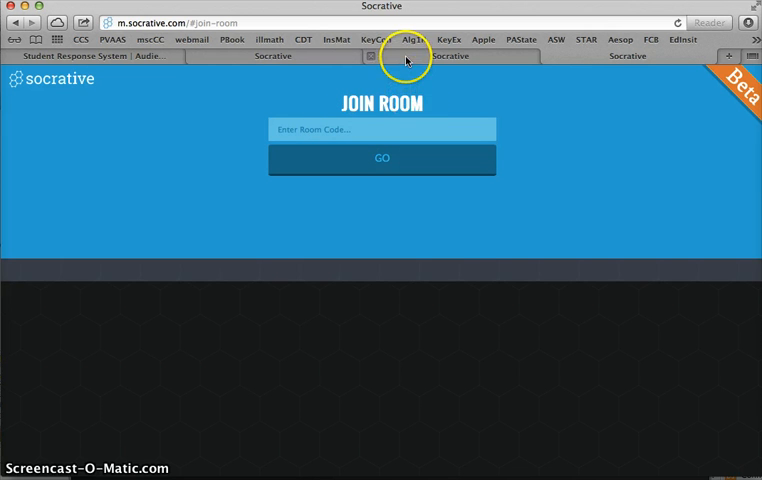
{"action": "left_click", "coordinate": [381, 159]}
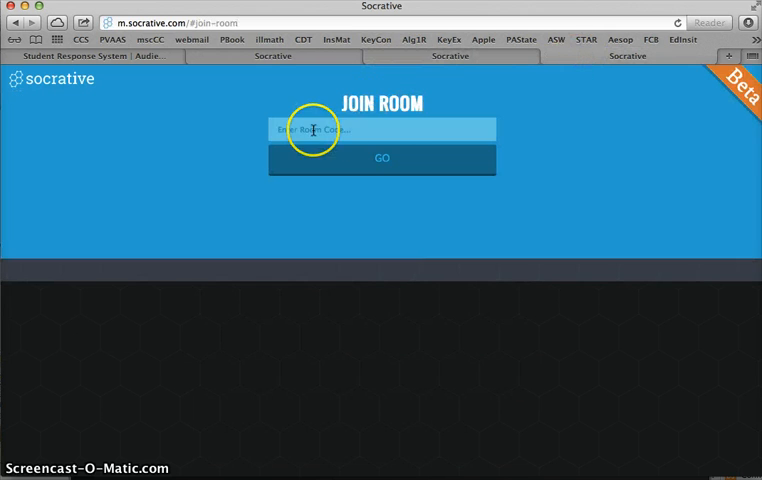
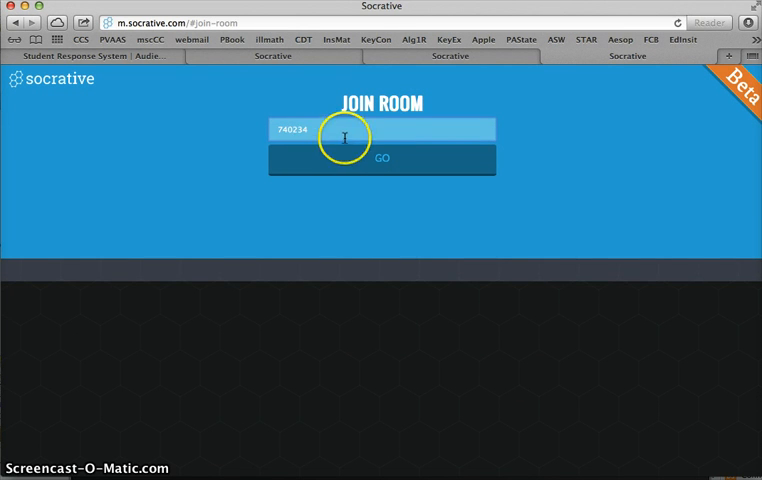
{"action": "left_click", "coordinate": [381, 158]}
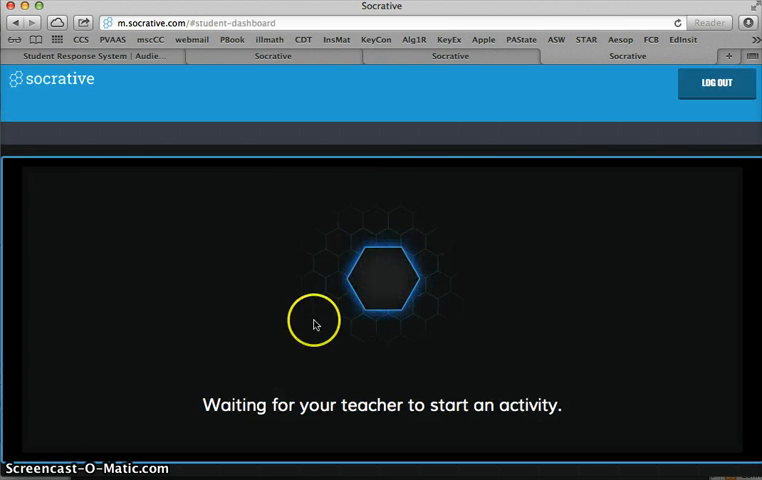
{"action": "mouse_move", "coordinate": [449, 349]}
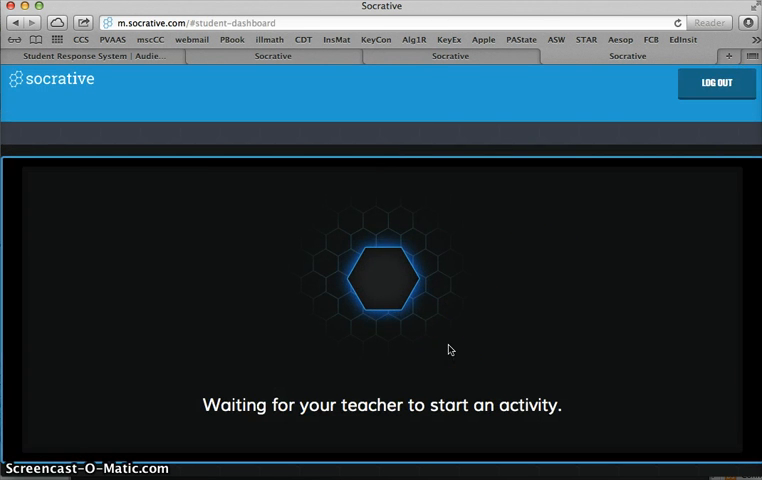
{"action": "mouse_move", "coordinate": [428, 60]}
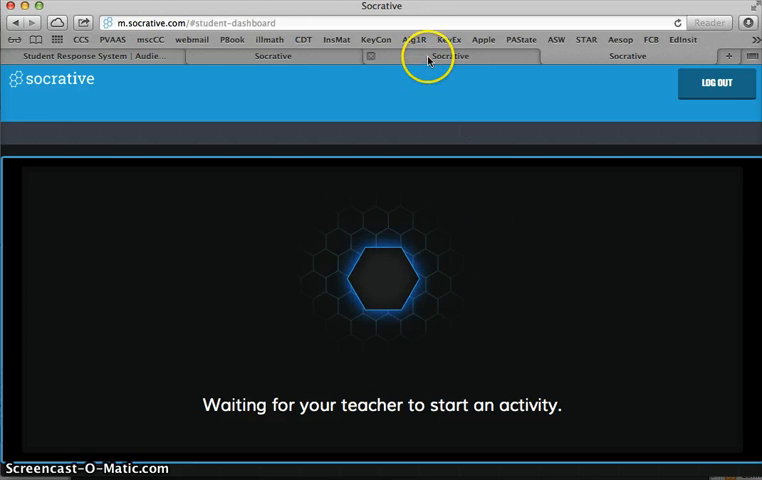
{"action": "left_click", "coordinate": [451, 56]}
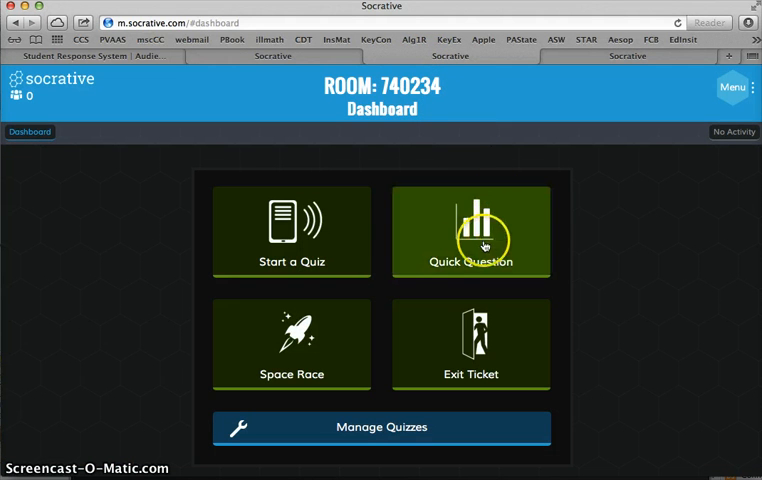
{"action": "mouse_move", "coordinate": [265, 238]}
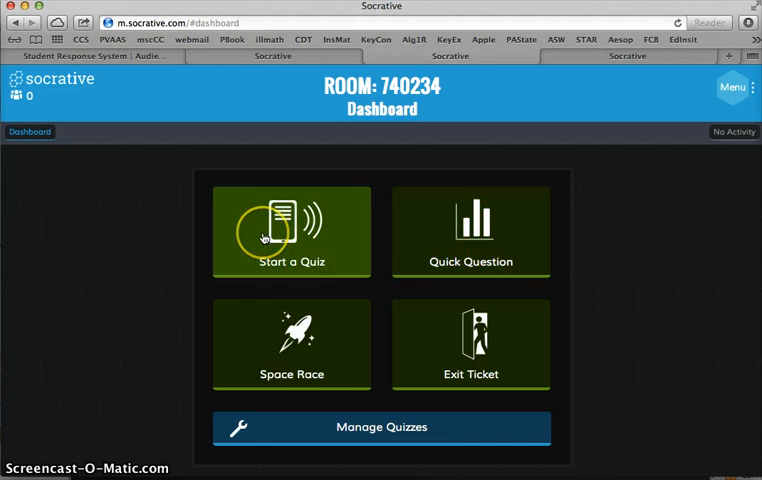
{"action": "mouse_move", "coordinate": [291, 350]}
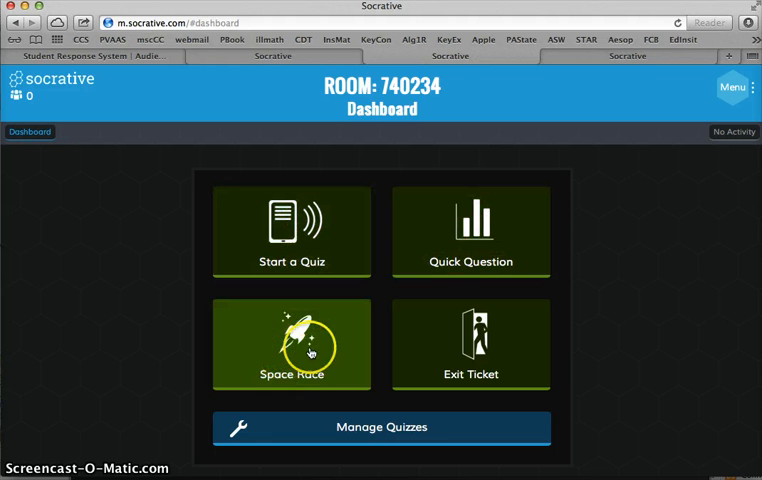
{"action": "mouse_move", "coordinate": [505, 349]}
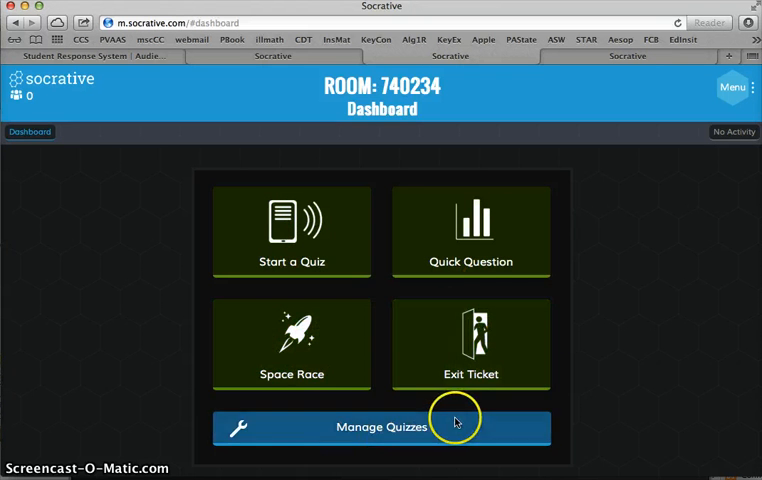
{"action": "mouse_move", "coordinate": [589, 390]}
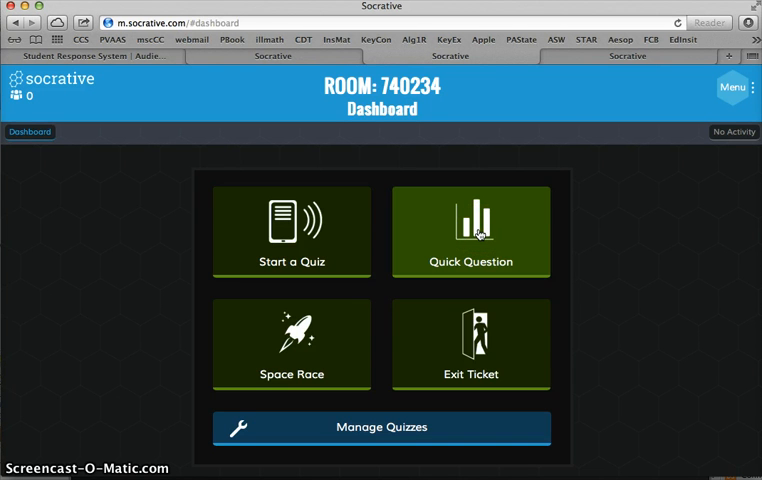
{"action": "mouse_move", "coordinate": [605, 56]}
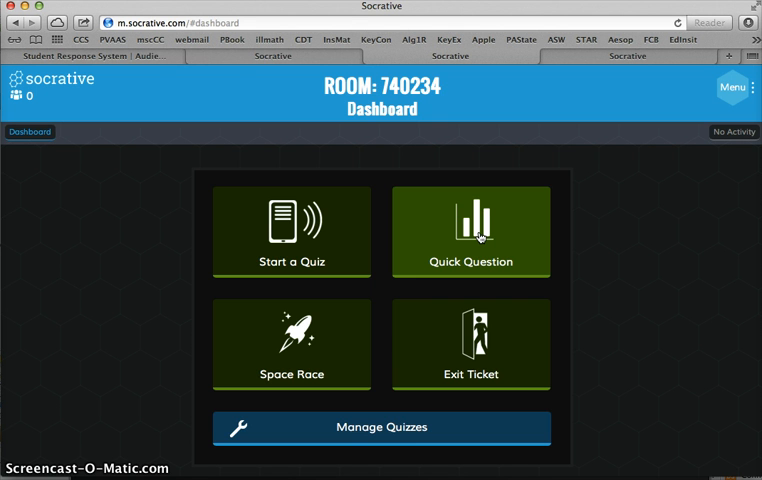
{"action": "left_click", "coordinate": [470, 232]}
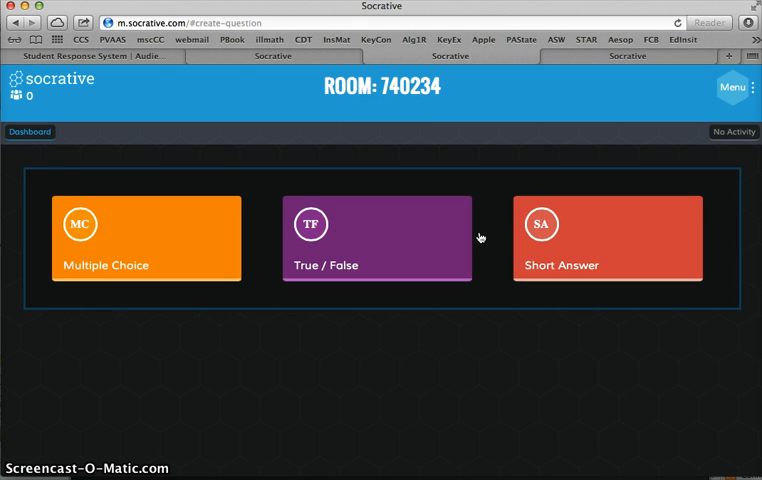
{"action": "mouse_move", "coordinate": [258, 293]}
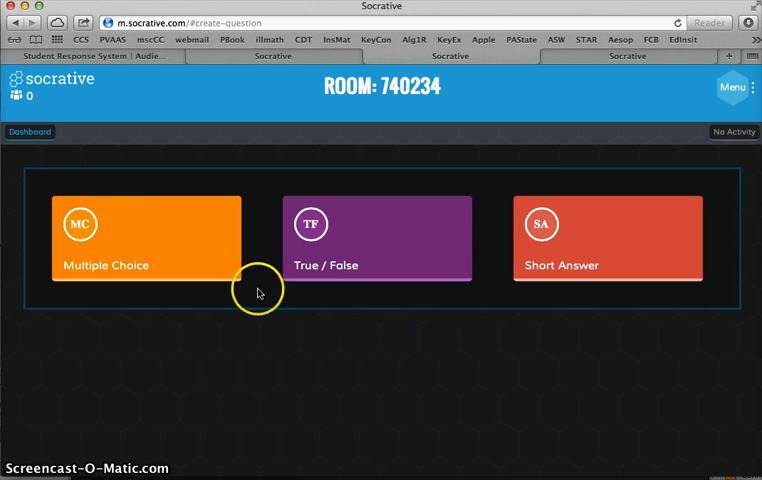
{"action": "mouse_move", "coordinate": [156, 235]}
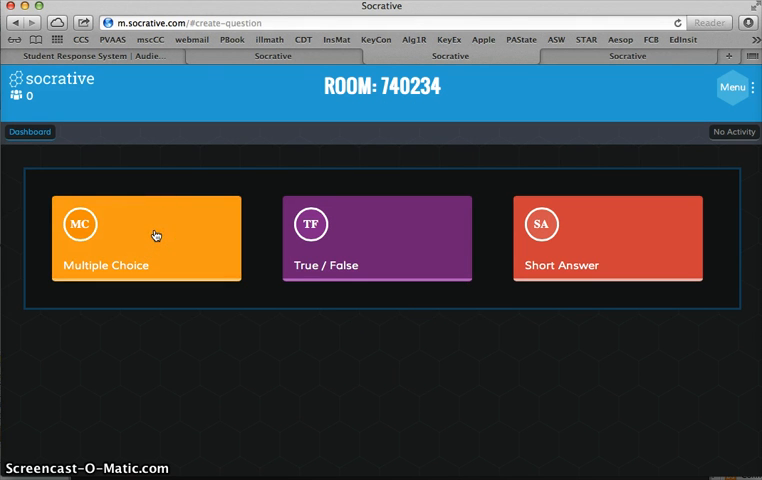
{"action": "left_click", "coordinate": [146, 238]}
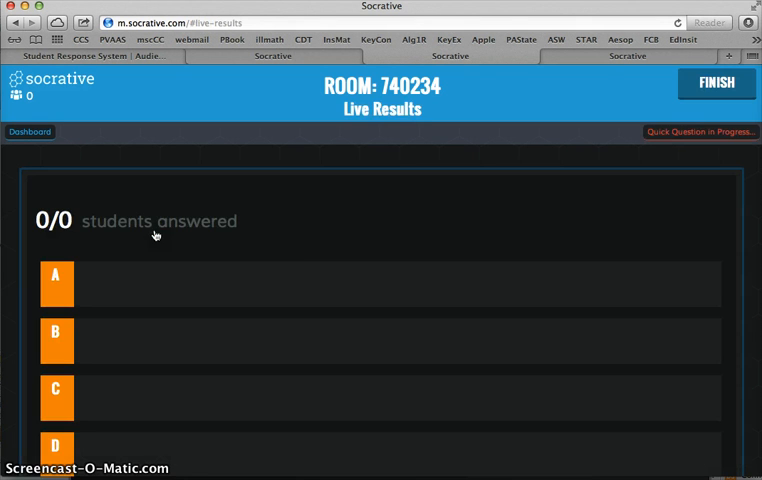
{"action": "mouse_move", "coordinate": [315, 250]}
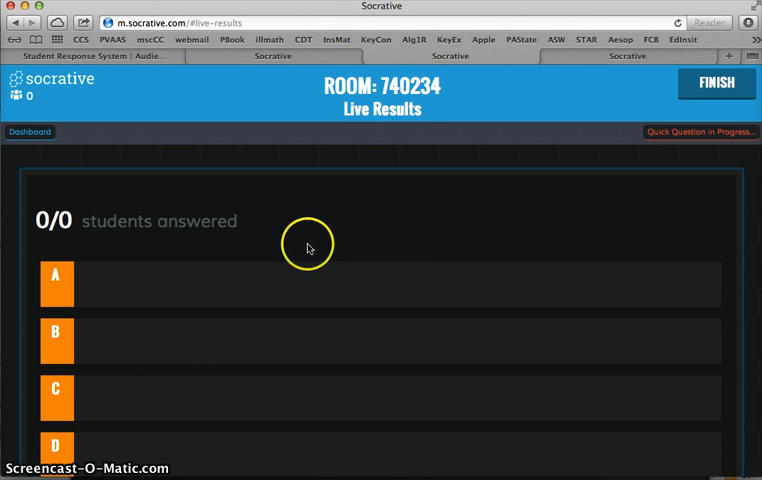
{"action": "mouse_move", "coordinate": [306, 387]}
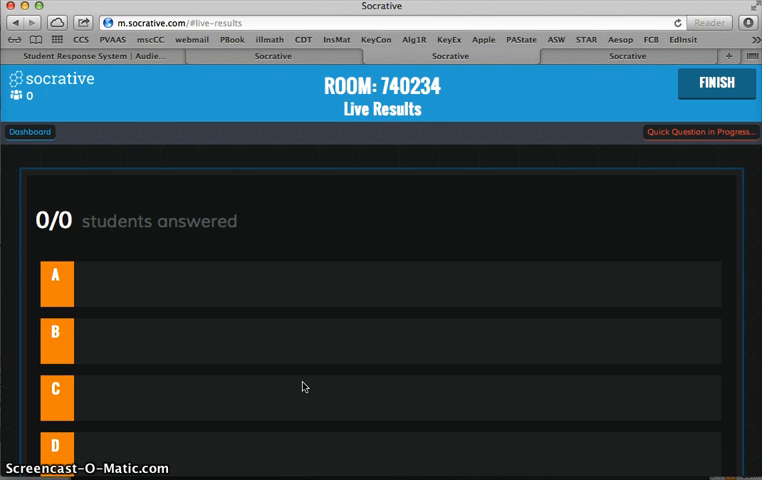
{"action": "mouse_move", "coordinate": [458, 158]}
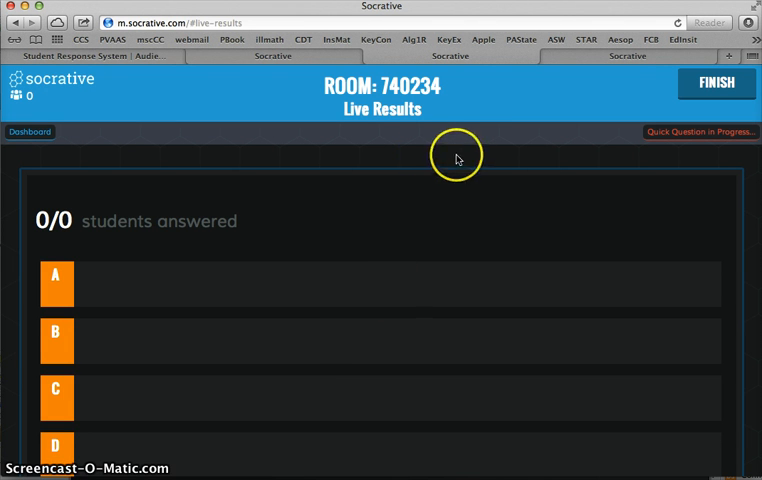
{"action": "mouse_move", "coordinate": [257, 320]}
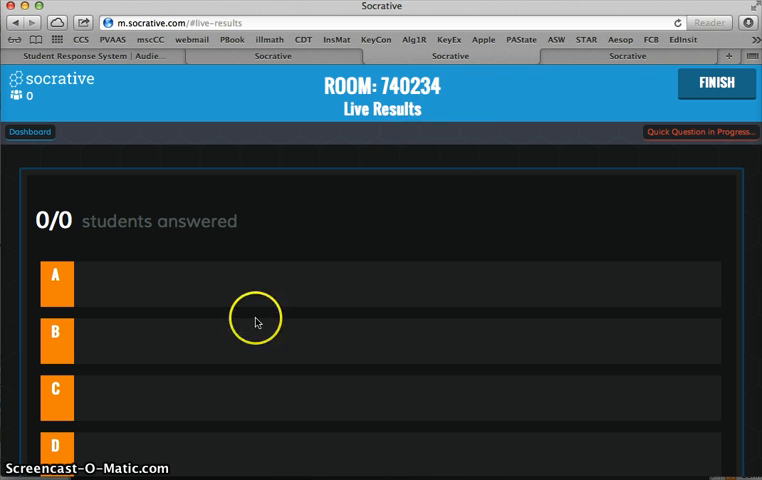
{"action": "mouse_move", "coordinate": [598, 58]}
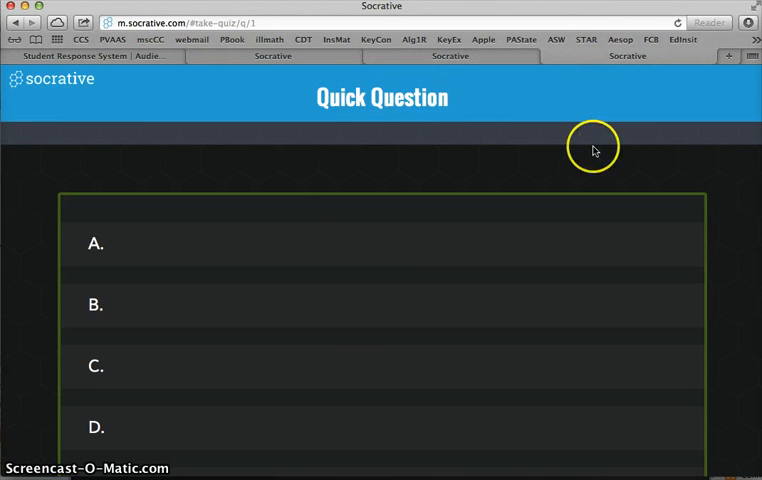
{"action": "mouse_move", "coordinate": [432, 173]}
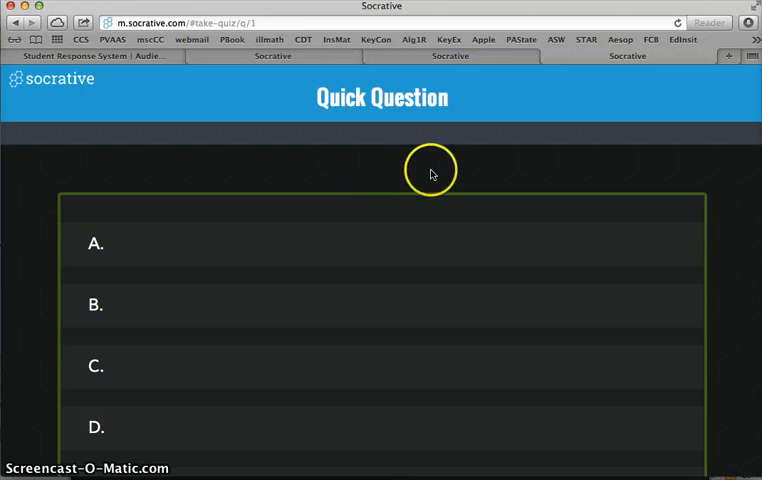
{"action": "mouse_move", "coordinate": [255, 168]}
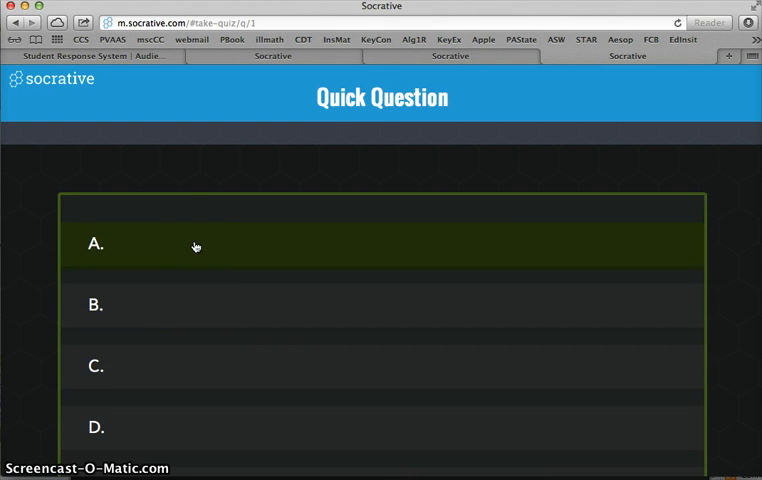
Select option A on the student page and submit the answer
{"action": "left_click", "coordinate": [196, 245]}
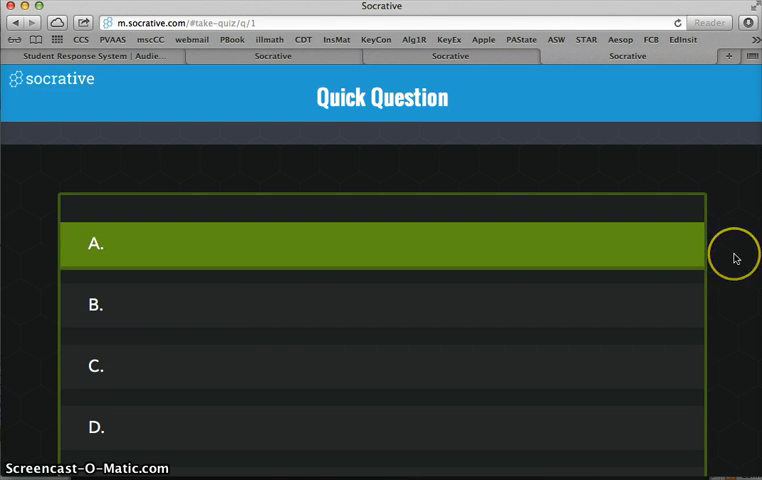
{"action": "scroll", "scroll_direction": "down", "scroll_amount": 3}
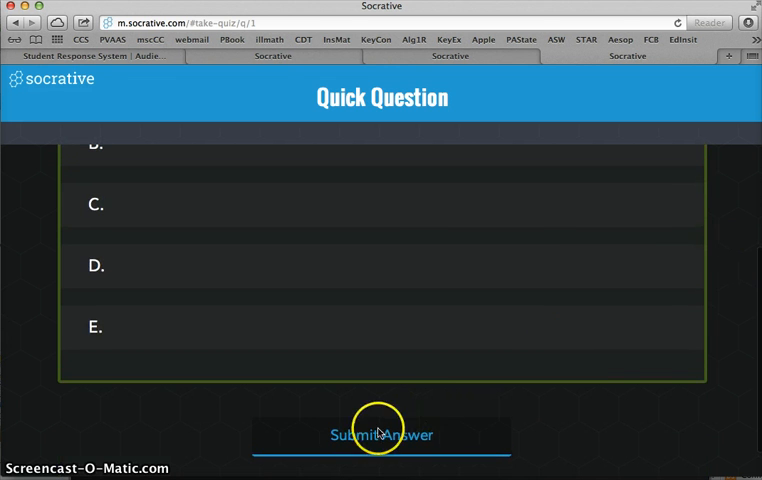
{"action": "left_click", "coordinate": [381, 434]}
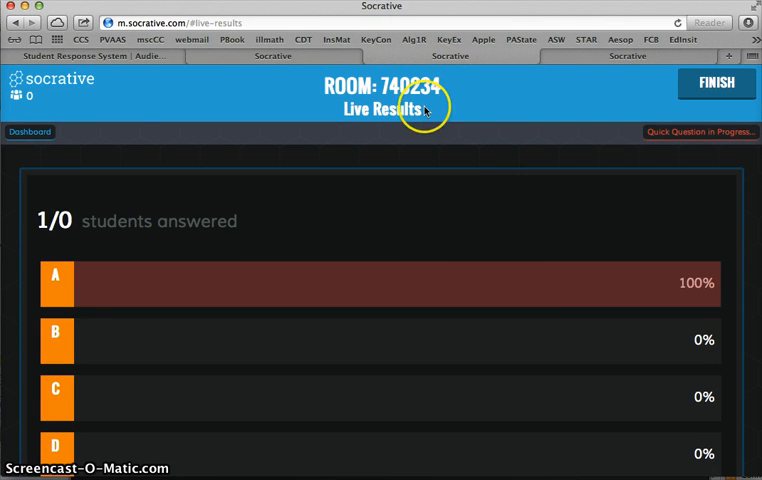
{"action": "mouse_move", "coordinate": [420, 274]}
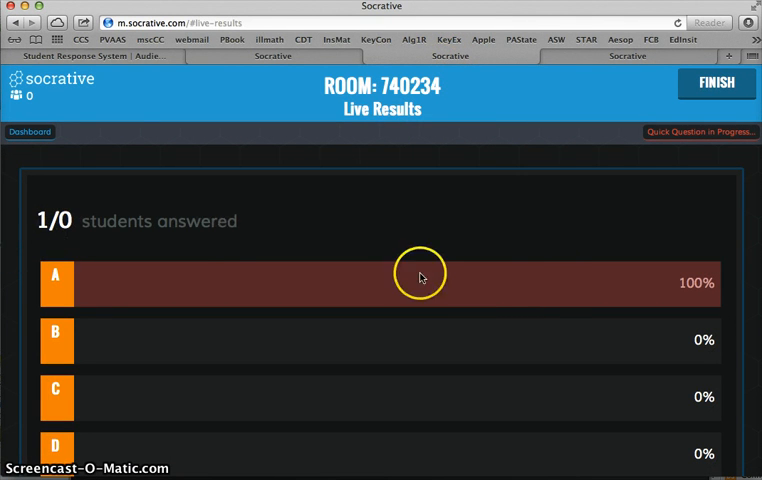
{"action": "mouse_move", "coordinate": [115, 273]}
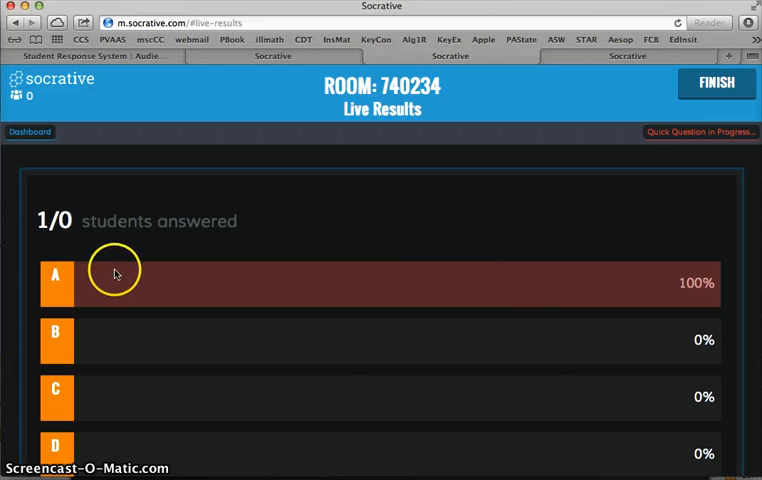
{"action": "mouse_move", "coordinate": [336, 238]}
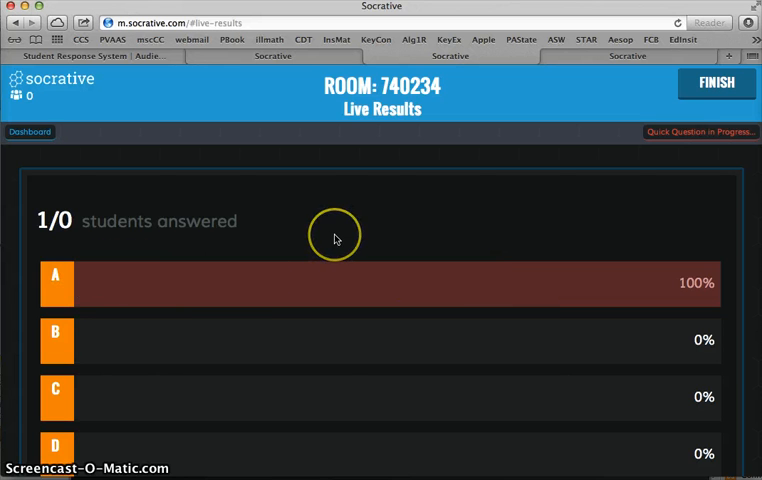
{"action": "mouse_move", "coordinate": [405, 150]}
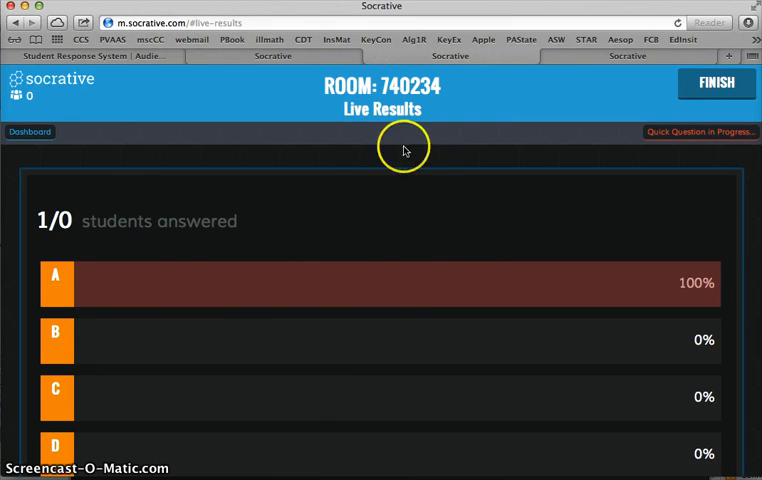
{"action": "mouse_move", "coordinate": [248, 253]}
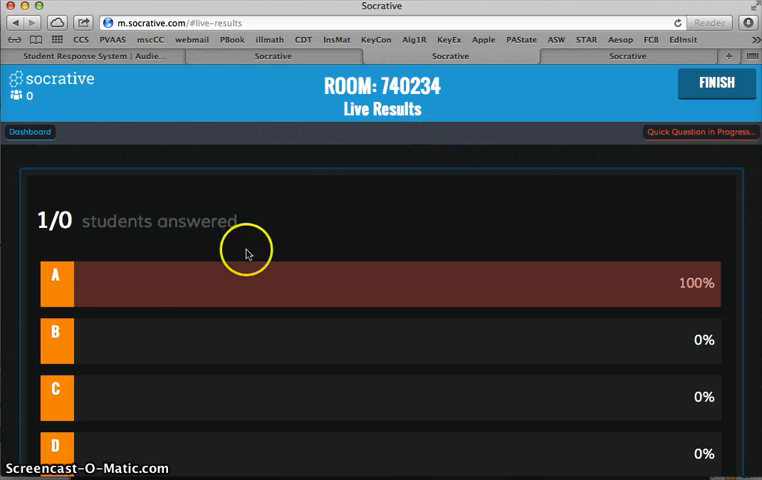
{"action": "mouse_move", "coordinate": [298, 275]}
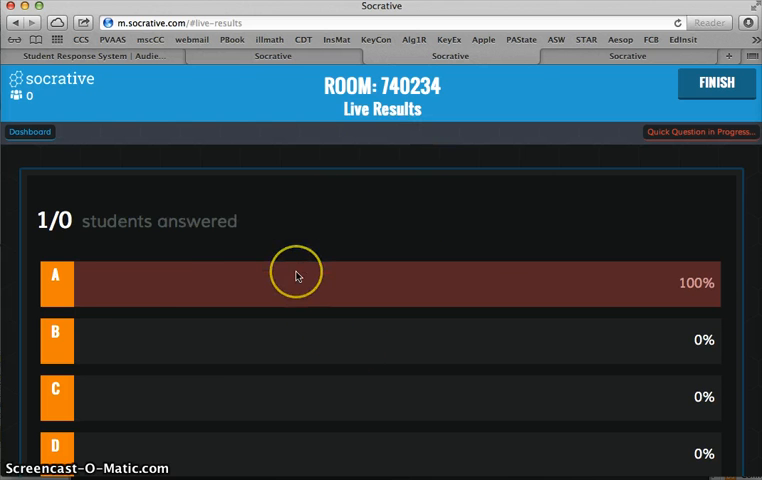
{"action": "mouse_move", "coordinate": [297, 277]}
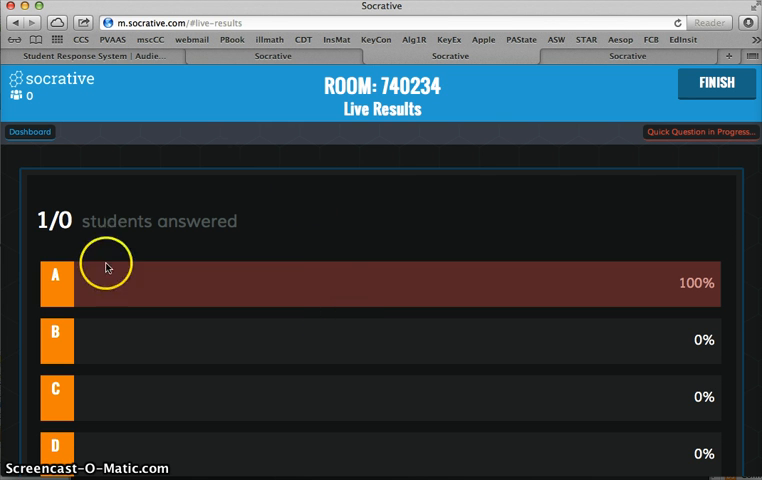
{"action": "mouse_move", "coordinate": [332, 334]}
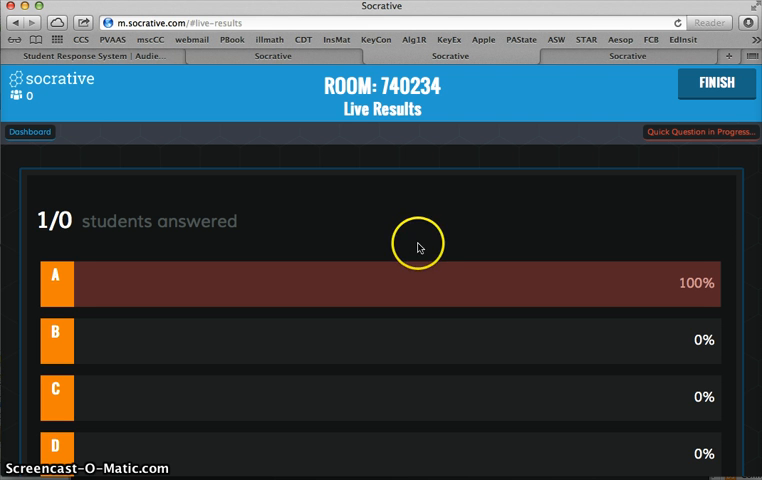
{"action": "mouse_move", "coordinate": [714, 84]}
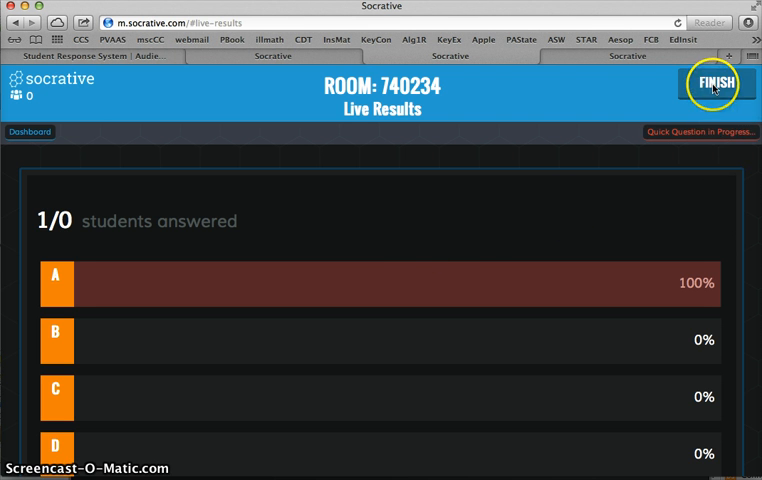
{"action": "left_click", "coordinate": [711, 85]}
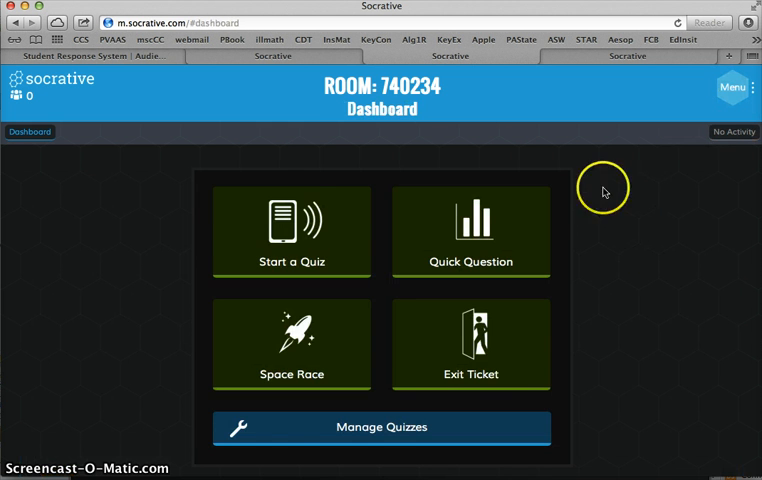
{"action": "mouse_move", "coordinate": [97, 291]}
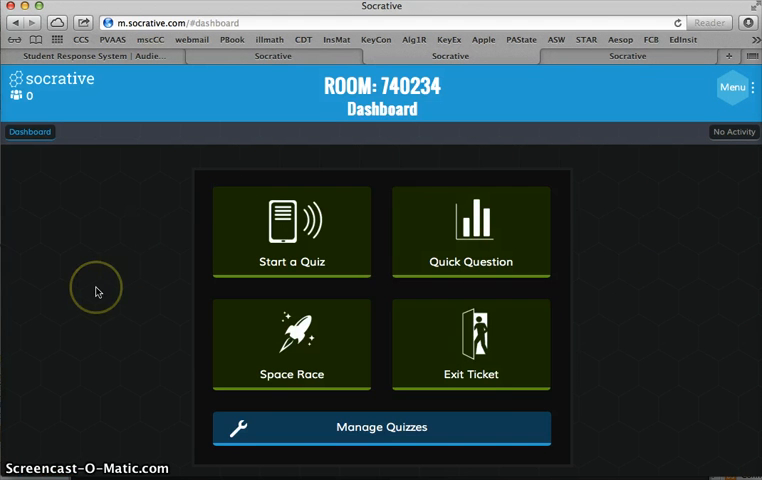
{"action": "mouse_move", "coordinate": [98, 292]}
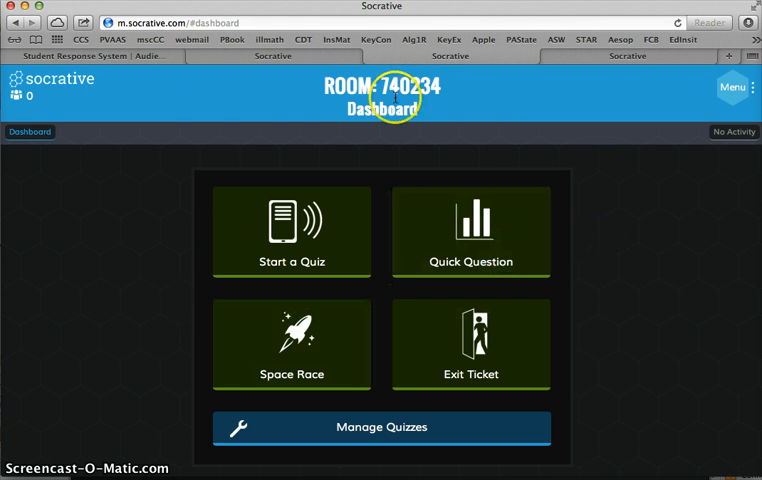
{"action": "mouse_move", "coordinate": [433, 106]}
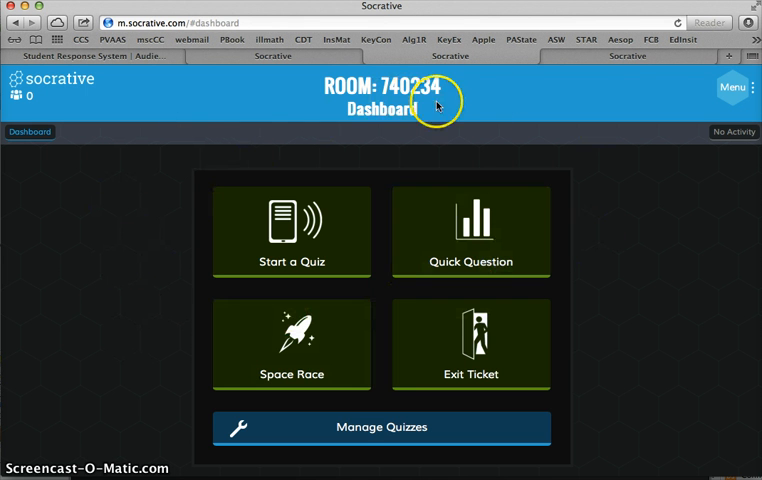
{"action": "mouse_move", "coordinate": [511, 414]}
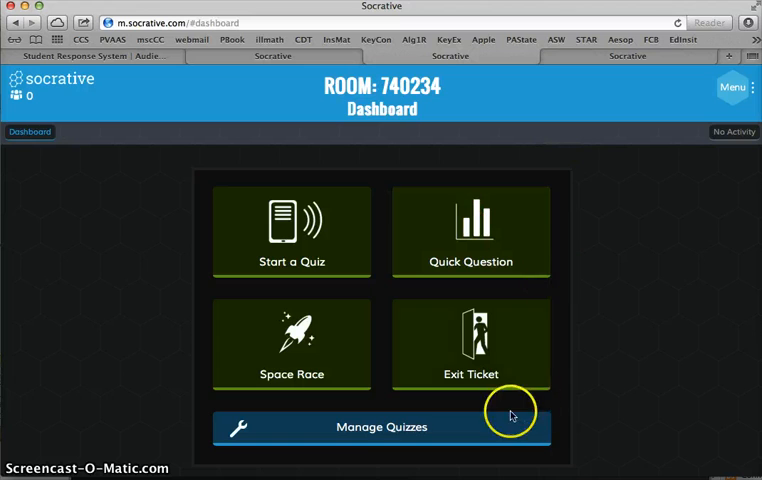